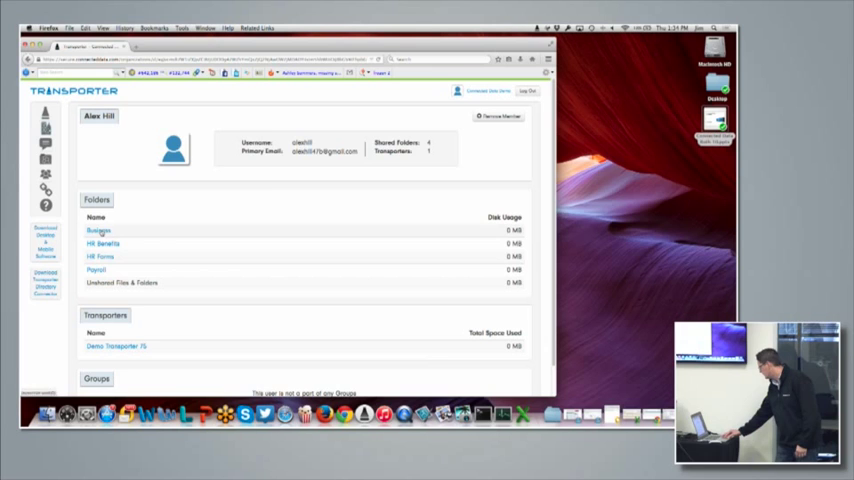
mouse_move(428, 152)
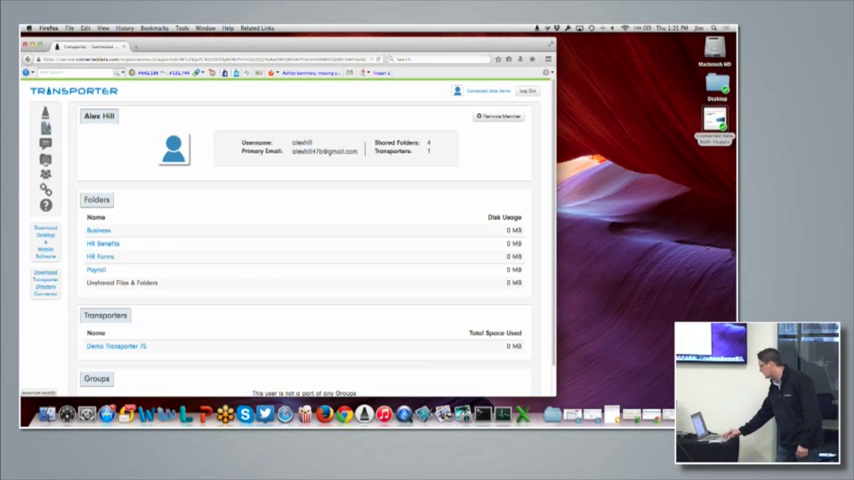
Step: Bring up the Transporter menu-bar status menu with its More Options entries
left_click(46, 160)
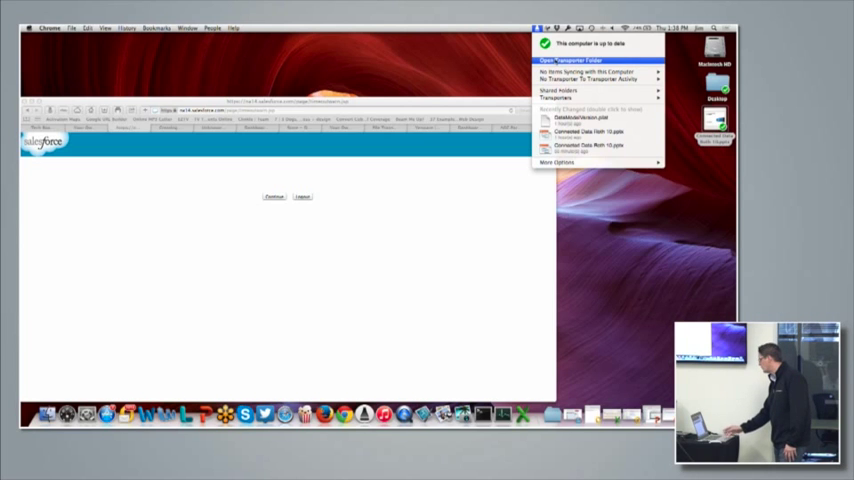
mouse_move(596, 80)
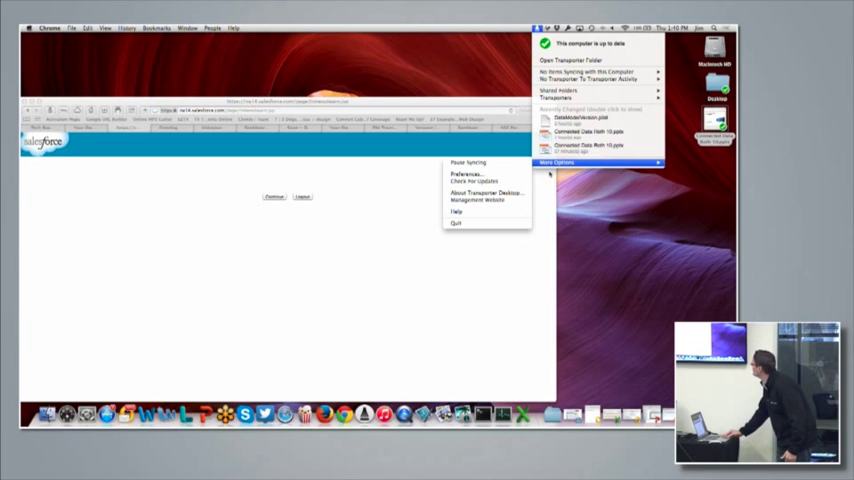
left_click(468, 172)
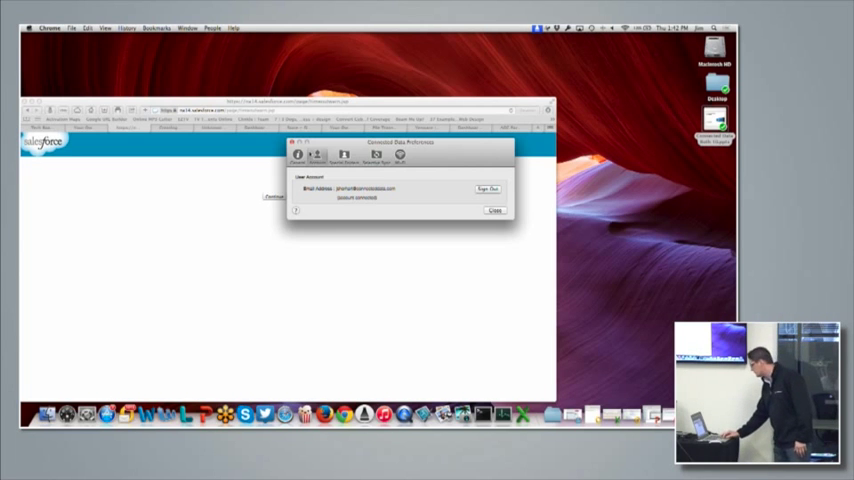
Step: Show the User Account pane in Transporter Preferences with the activated signed-in account
left_click(496, 210)
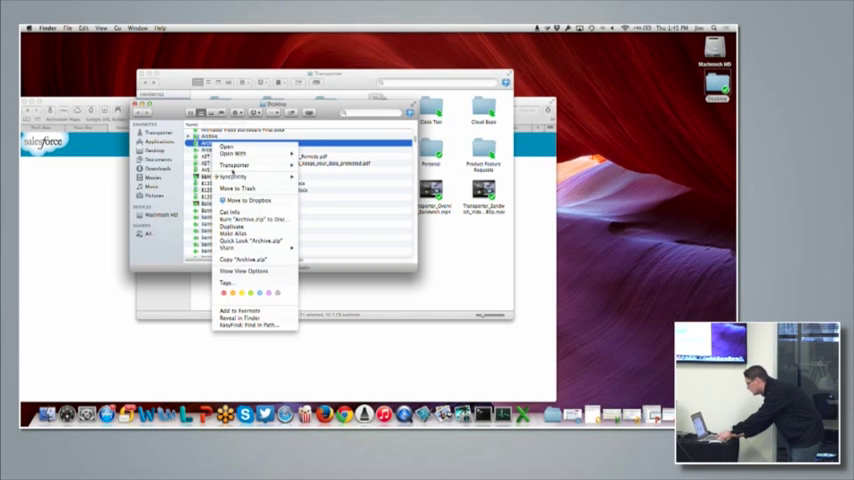
mouse_move(236, 164)
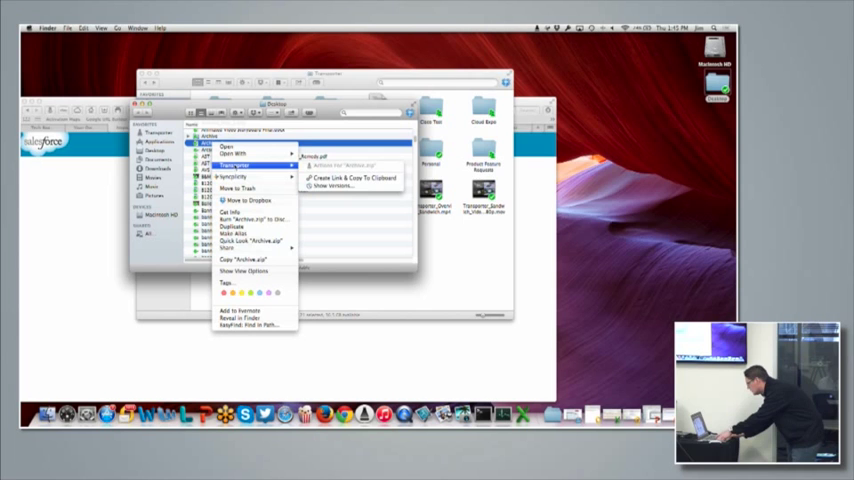